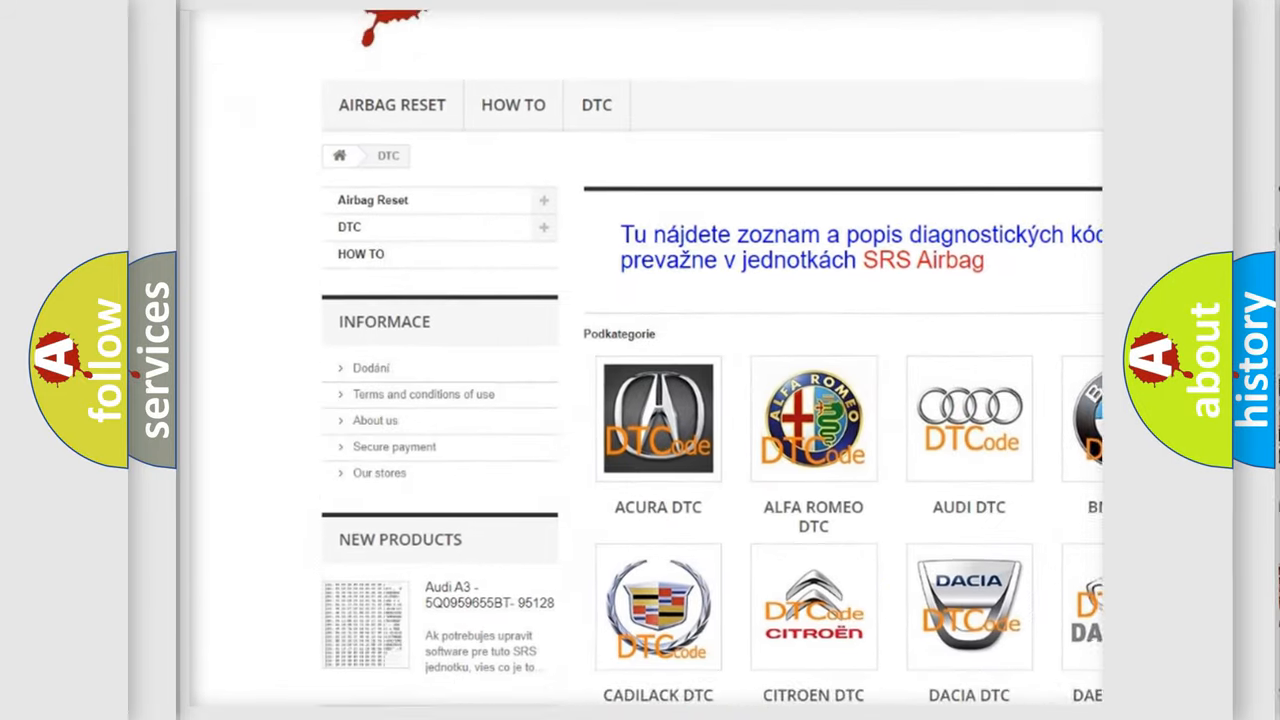
{"action": "scroll", "scroll_direction": "down", "scroll_amount": 3}
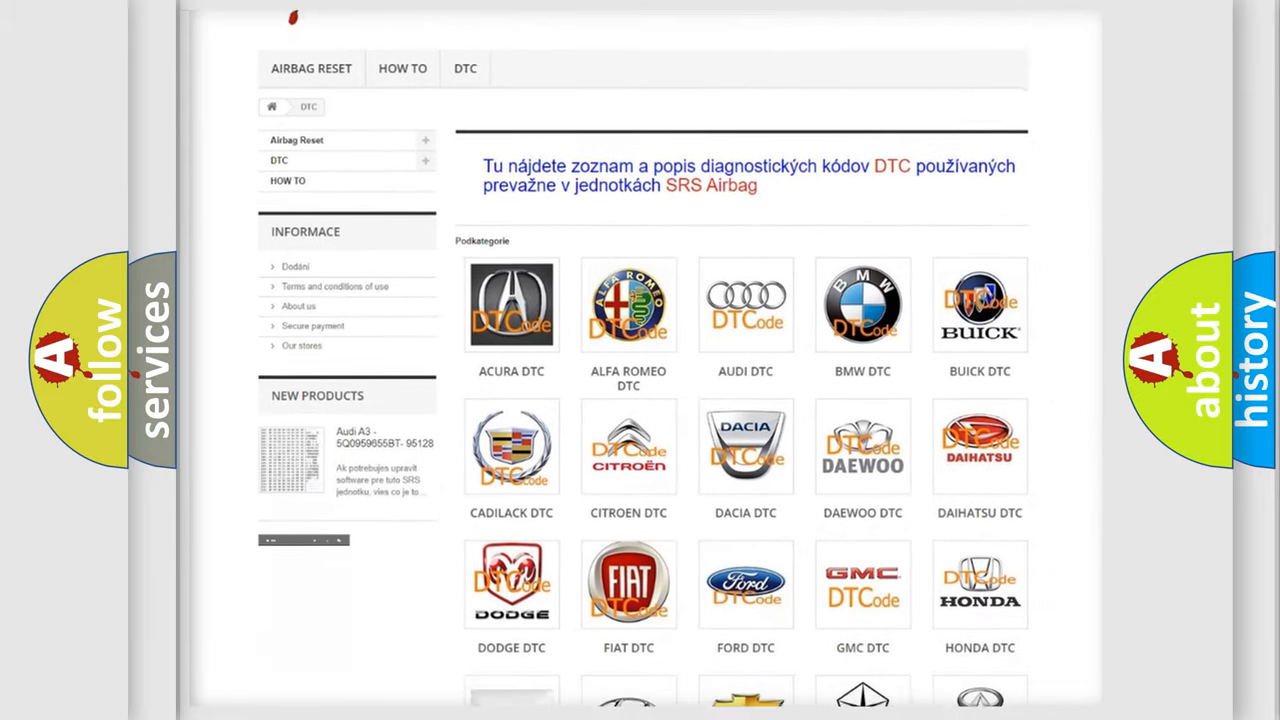
{"action": "scroll", "scroll_direction": "down", "scroll_amount": 3}
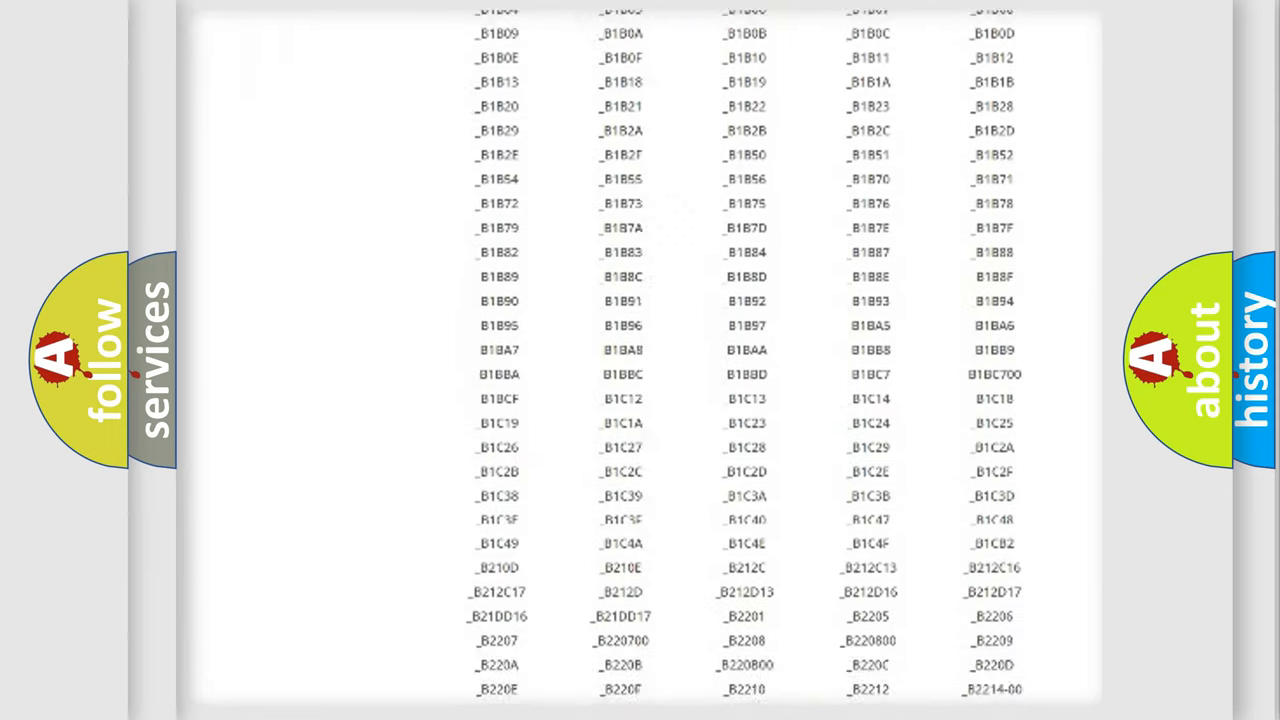
{"action": "scroll", "scroll_direction": "up", "scroll_amount": 3}
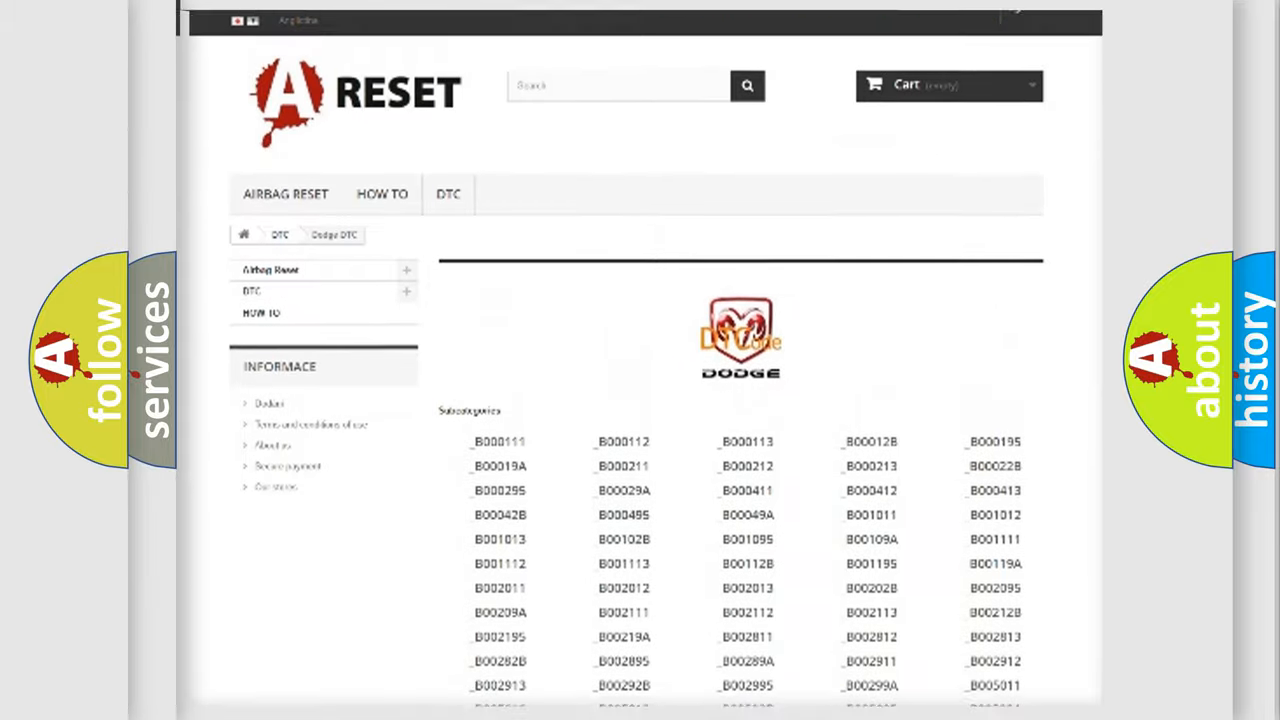